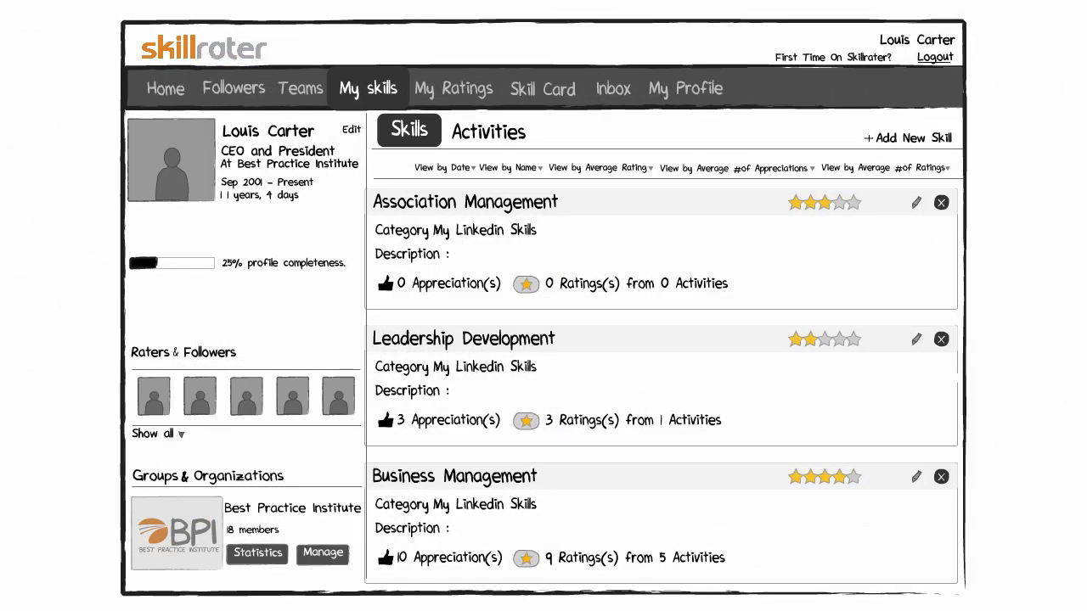
Step: Send a Keynote Speech rating invitation describing the opening speech on company successes and future plans
left_click(164, 88)
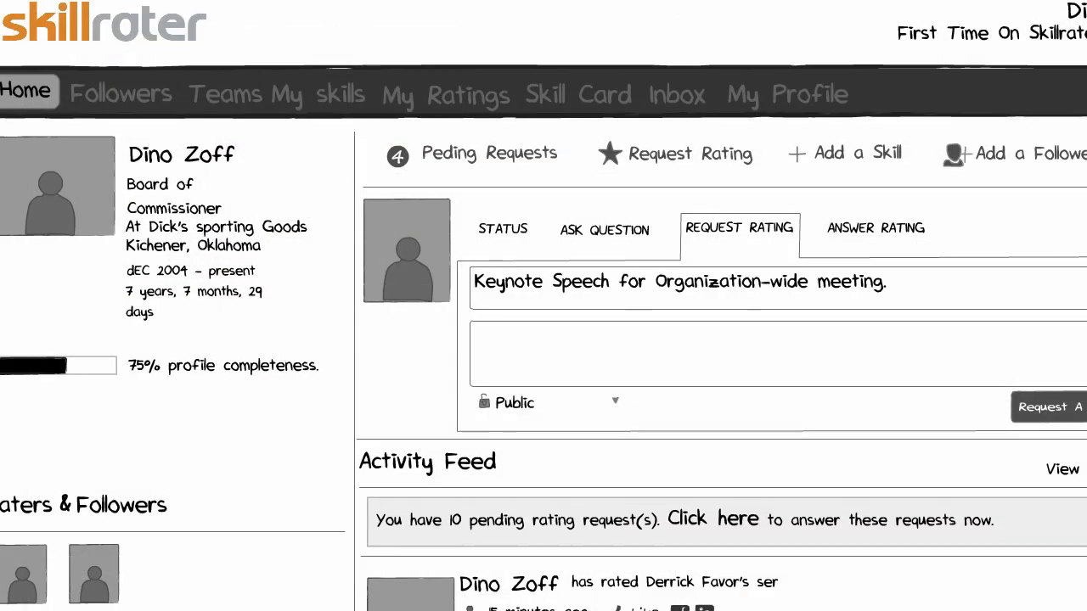
type("Provide the opening speech on the successes of the company and plans for the future.")
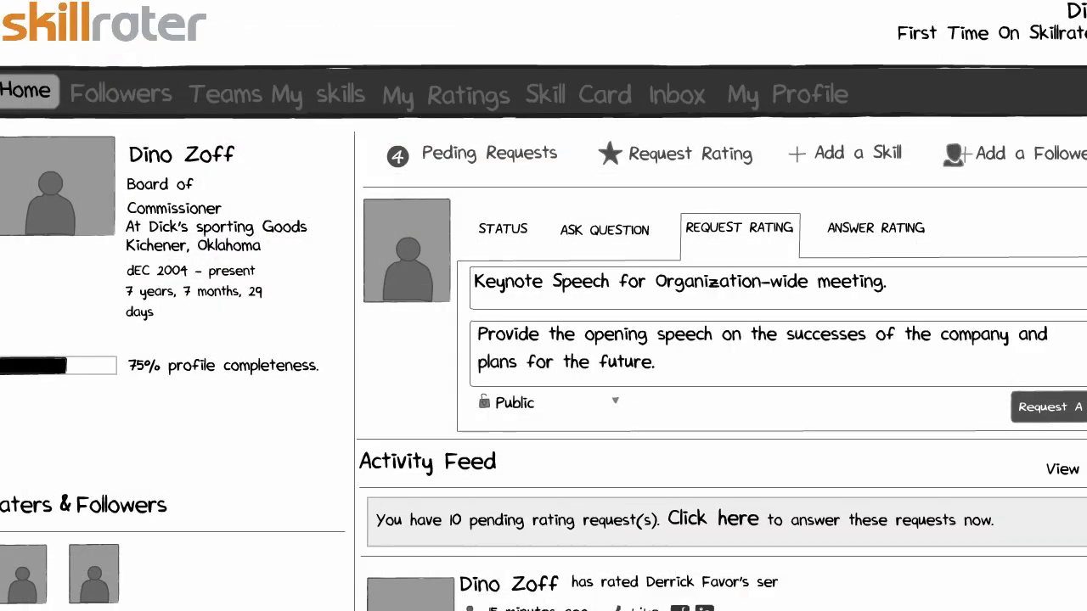
scroll("down", 3)
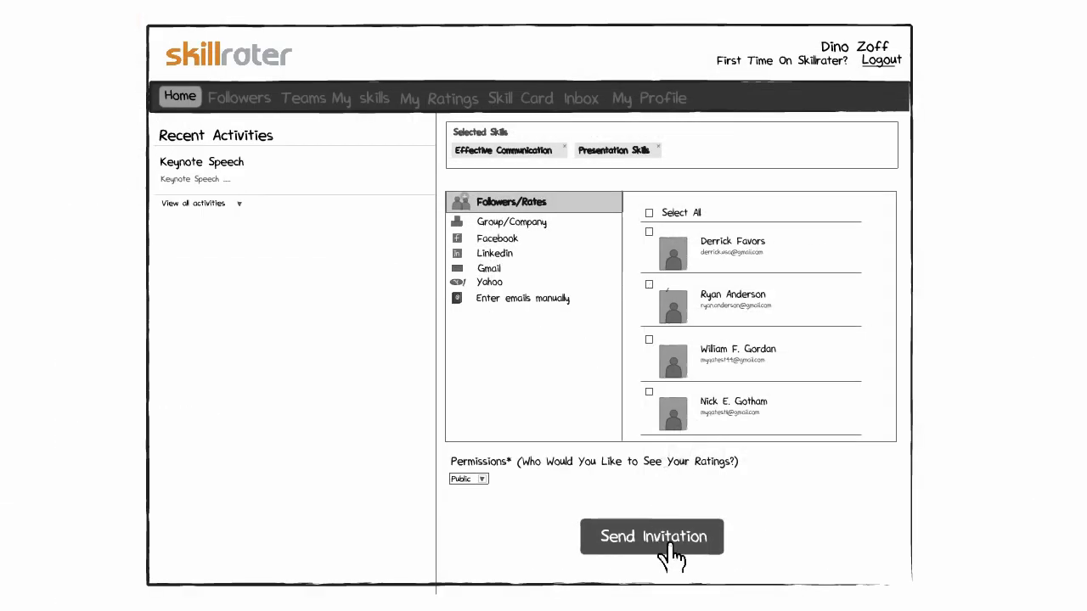
left_click(652, 535)
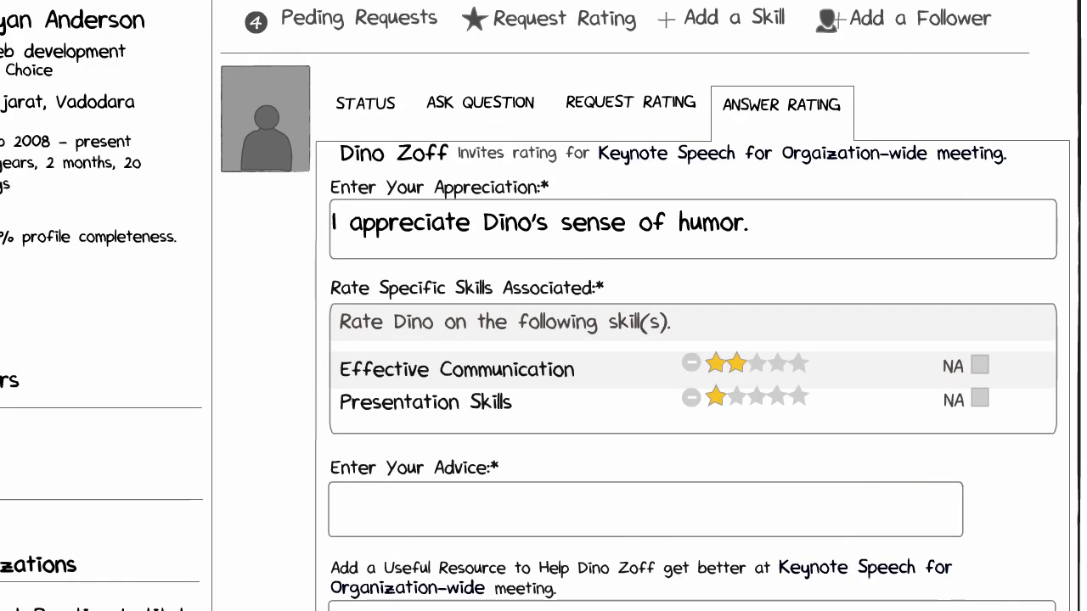
Step: Submit advice 'Talk more about the controversies.' and post comment 'Dino Even the financial repercussions?'
type("Talk more about the controversies.")
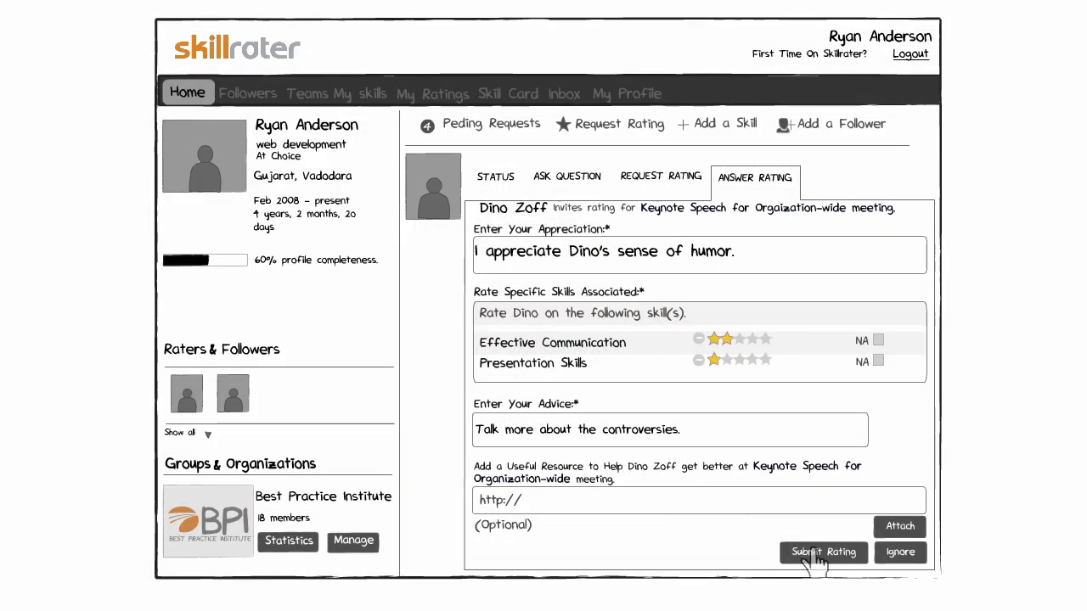
left_click(822, 552)
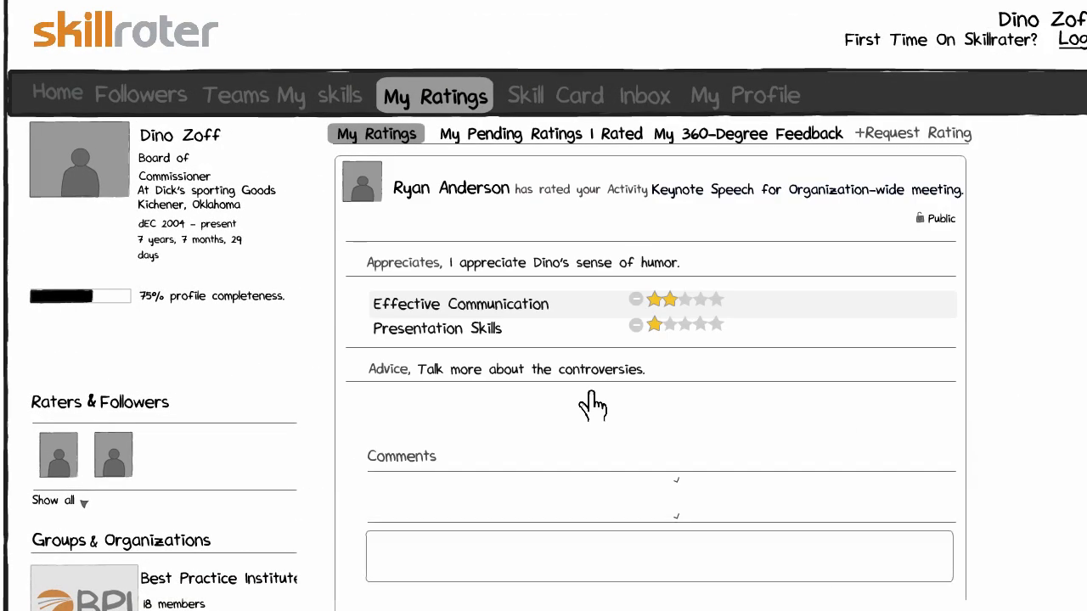
type("Dino Even the financial repercussions?")
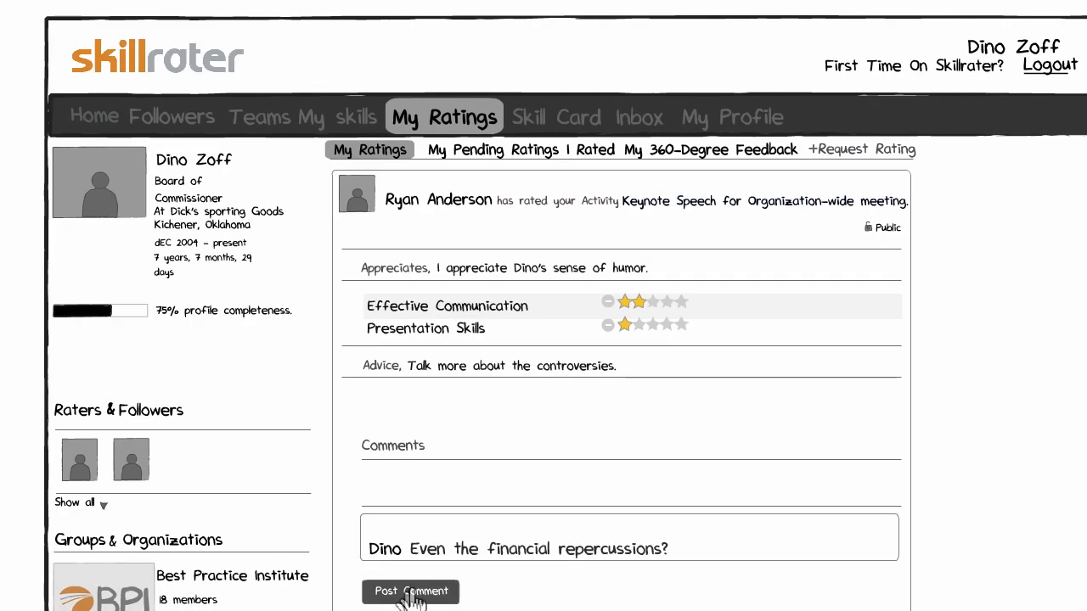
left_click(410, 591)
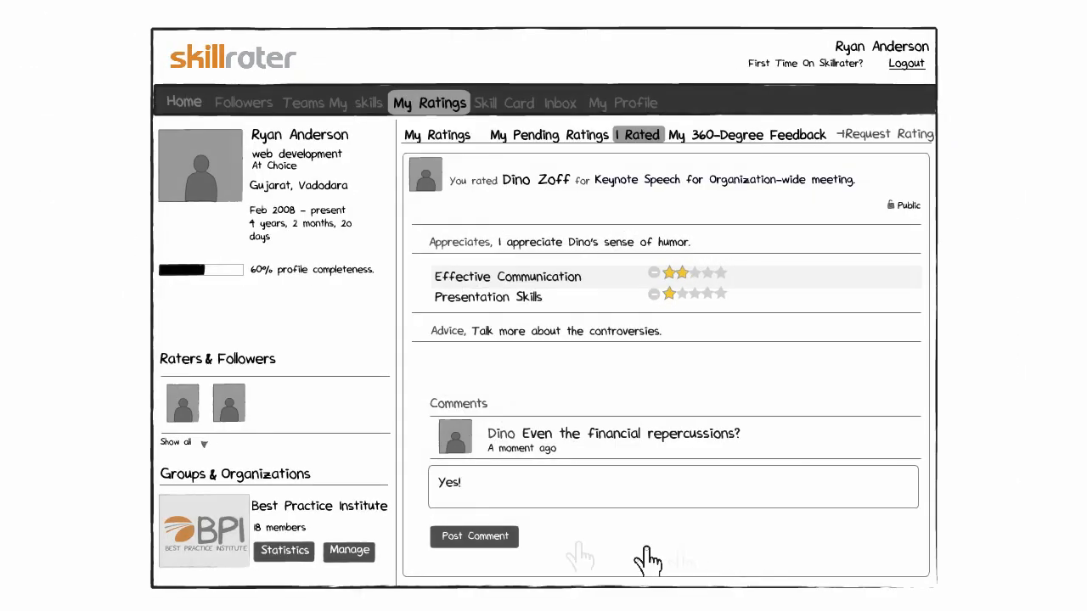